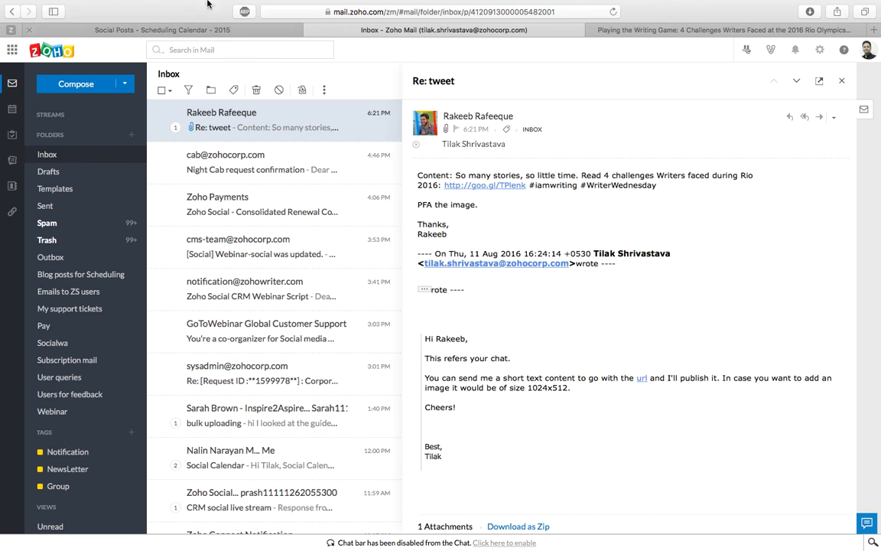
Step: View the Playing the Writing Game blog post, then switch to the Bitly dashboard
left_click(719, 31)
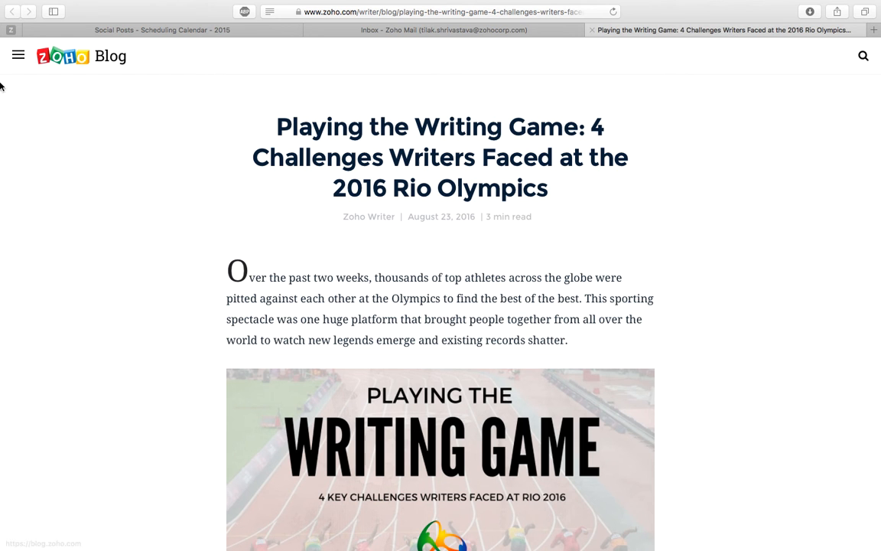
mouse_move(41, 156)
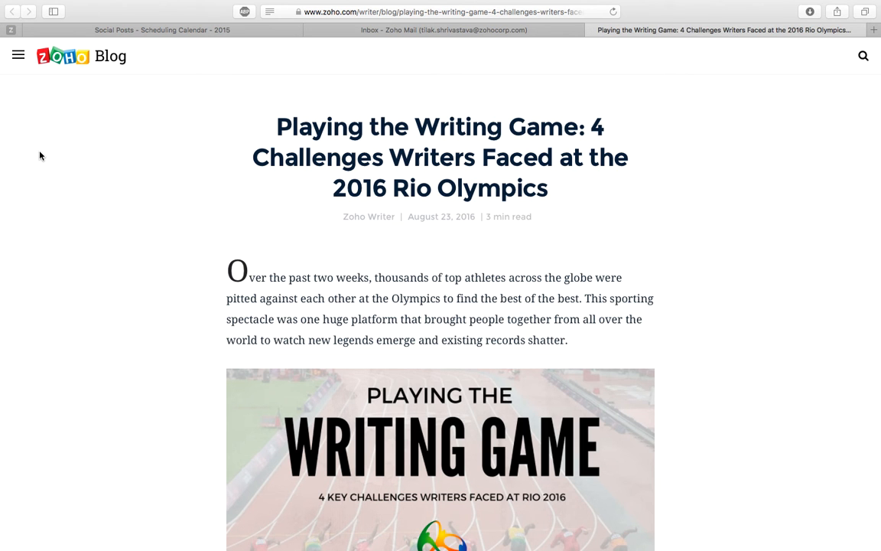
mouse_move(503, 57)
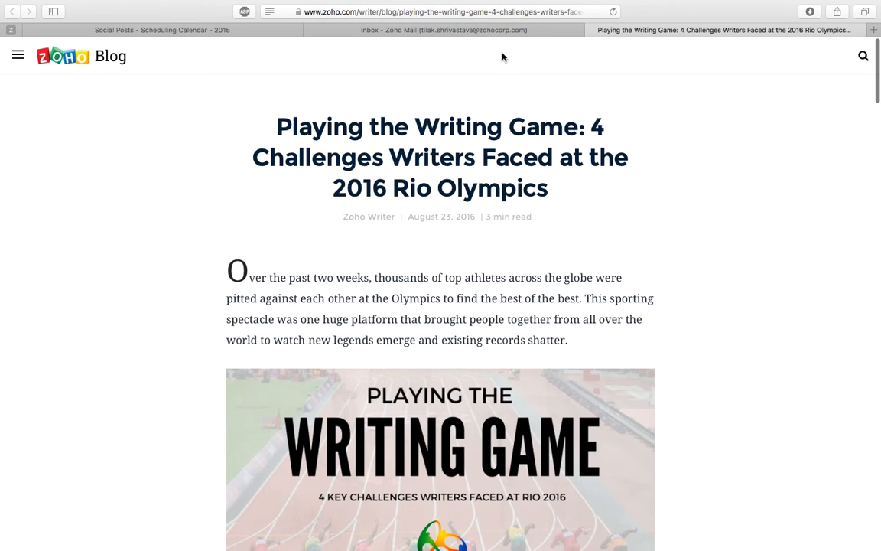
left_click(441, 12)
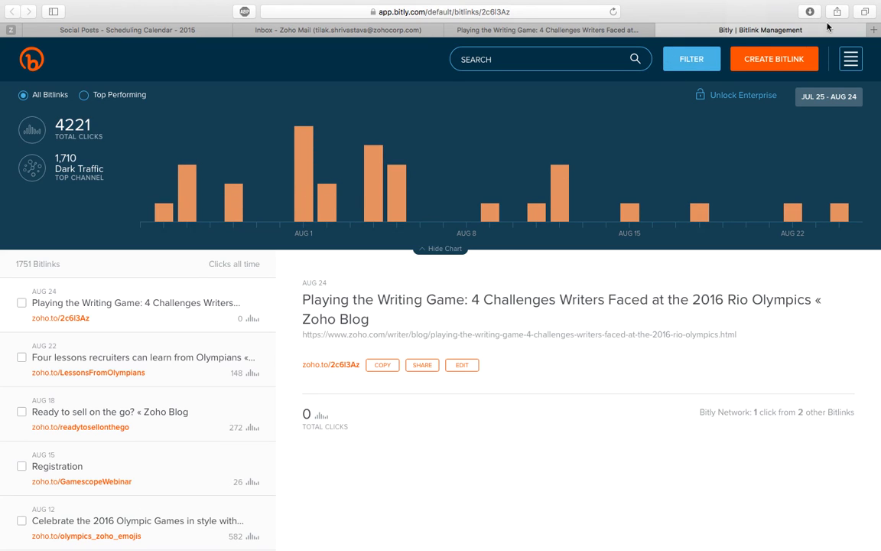
Step: Create a new Bitlink for the blog URL on the zoho.to domain
left_click(774, 58)
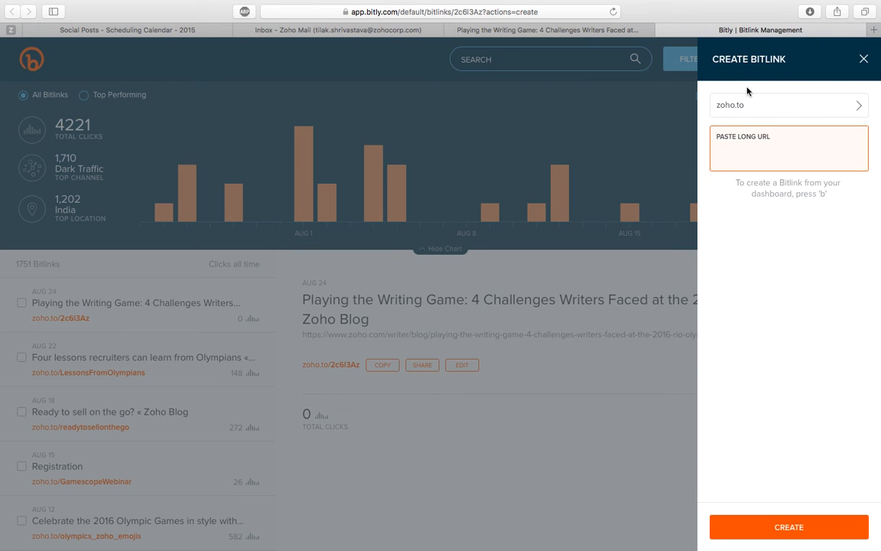
left_click(788, 104)
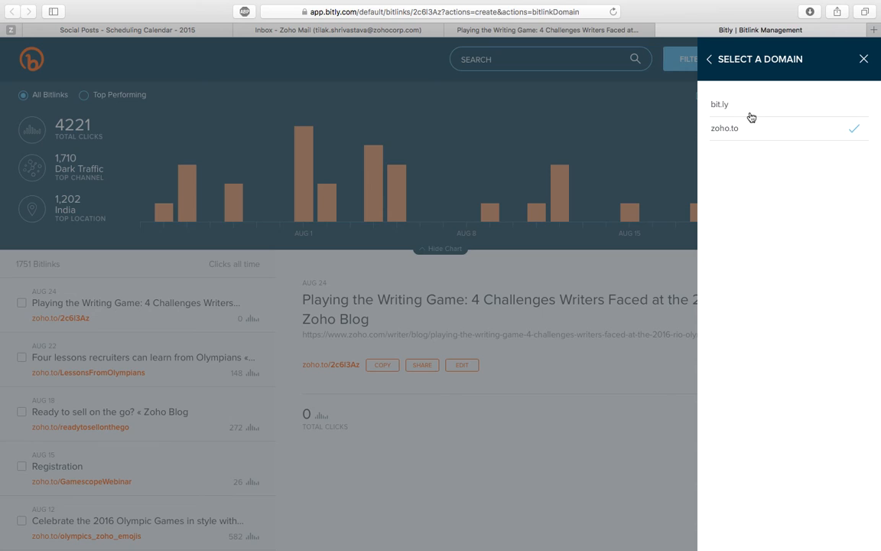
left_click(725, 129)
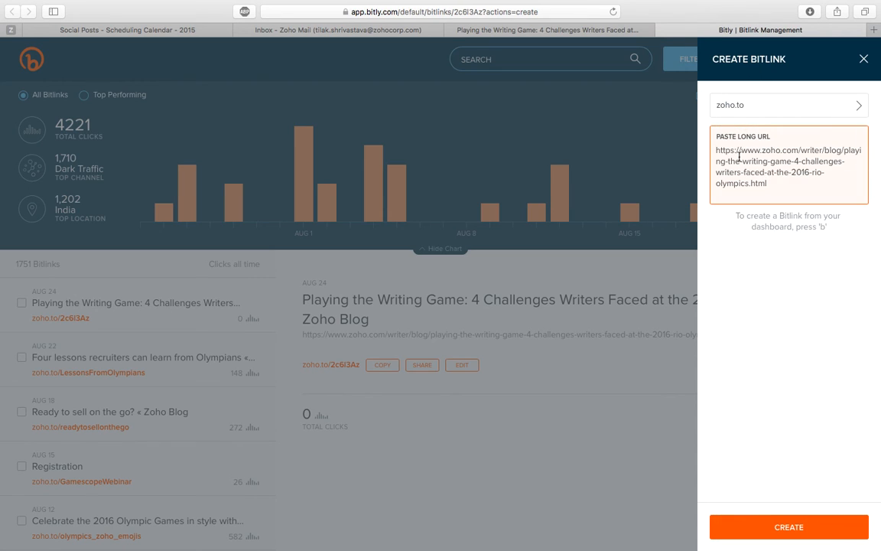
left_click(462, 364)
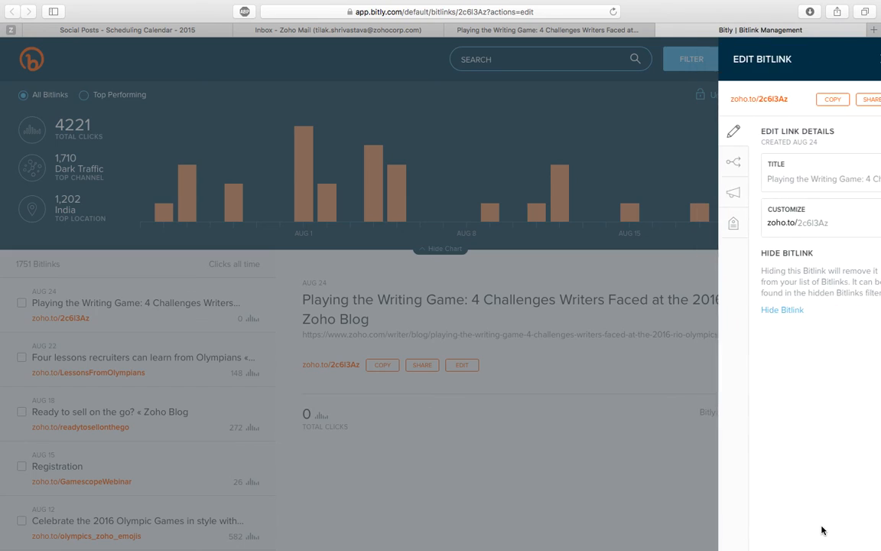
Step: Customize the short link ending to PlayingTheWritingGame using the post title and save it
left_click(547, 30)
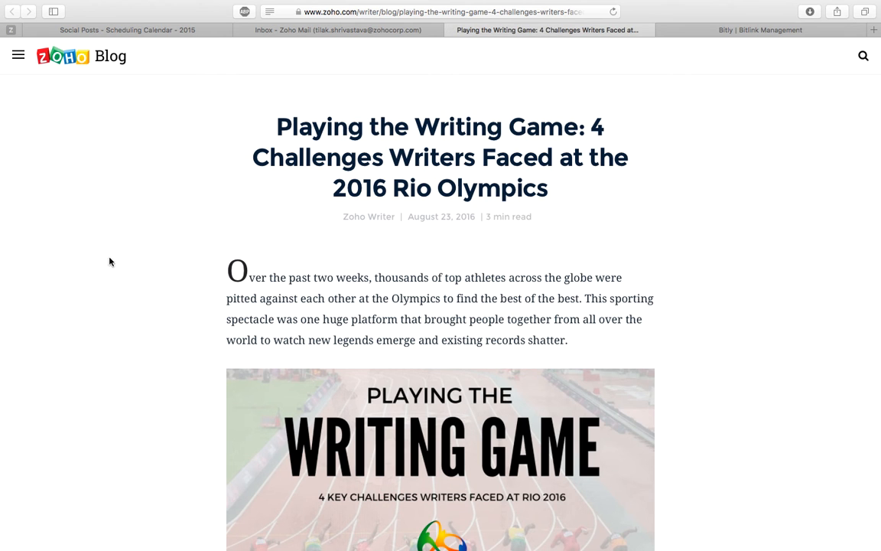
double_click(432, 126)
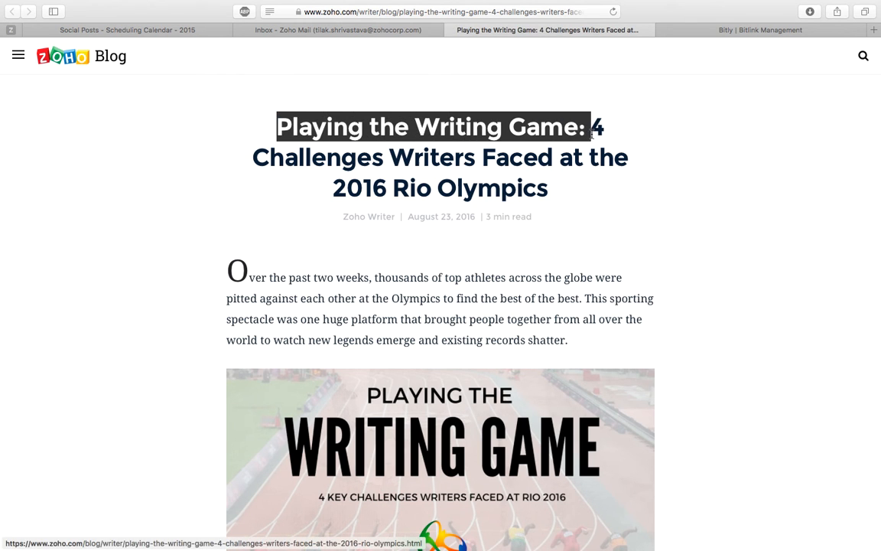
left_click(759, 31)
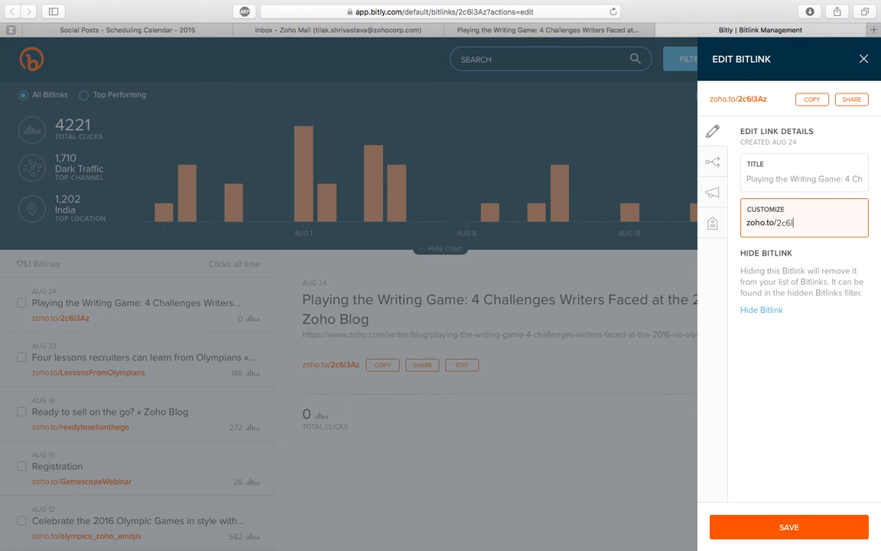
type("ying the Writing Game")
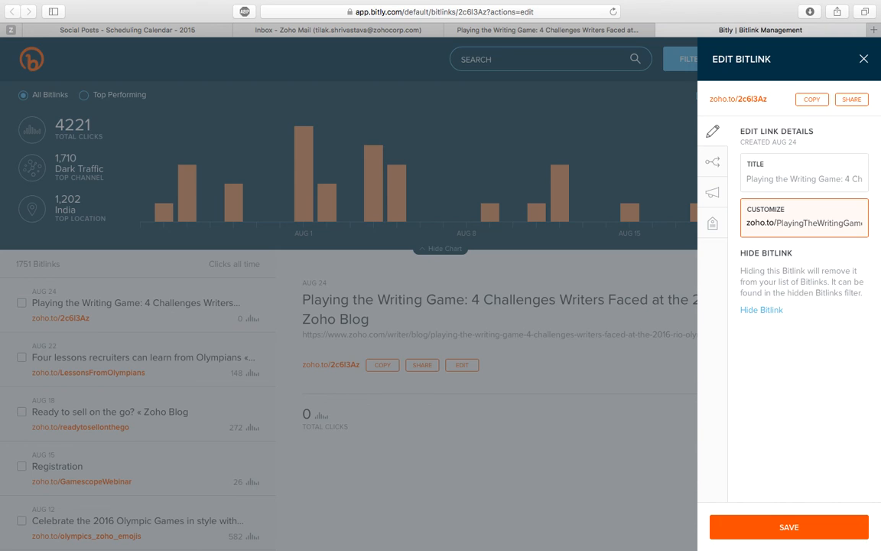
left_click(789, 526)
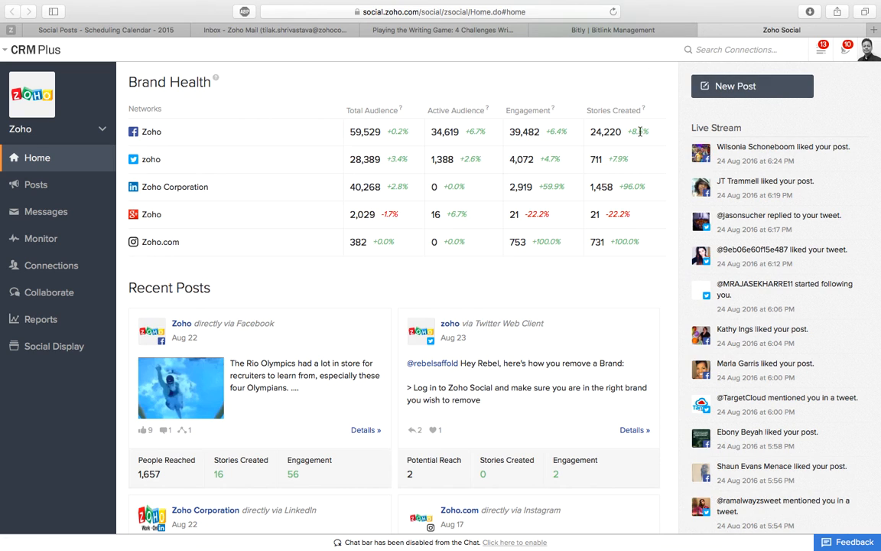
left_click(752, 85)
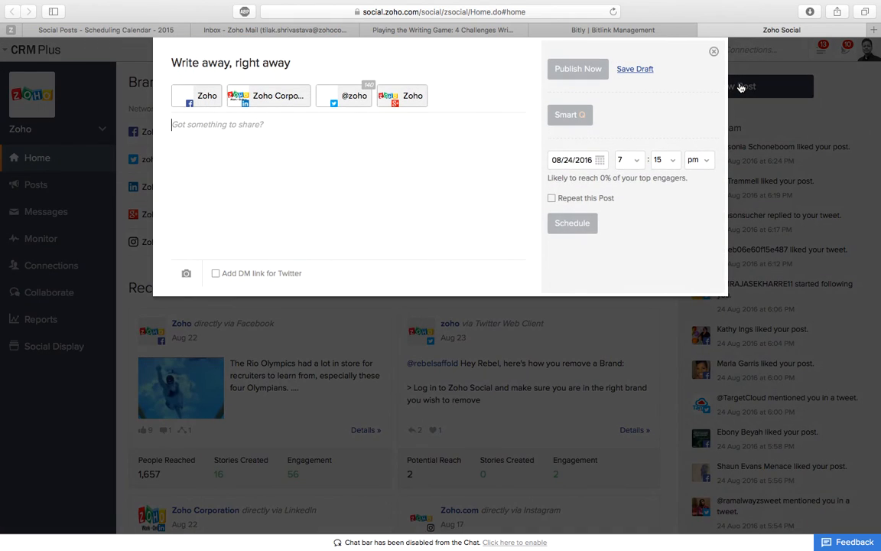
type("http://zoho.to/PlayingTheWritingGame")
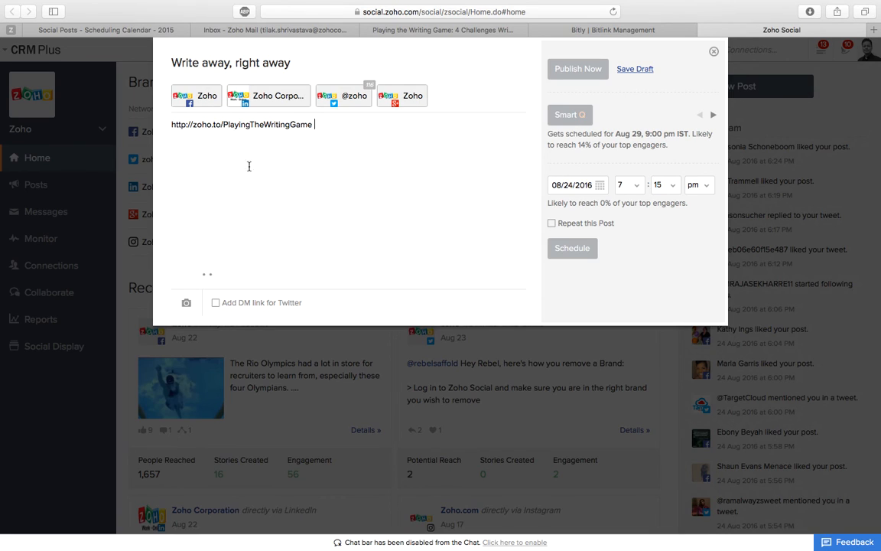
mouse_move(257, 183)
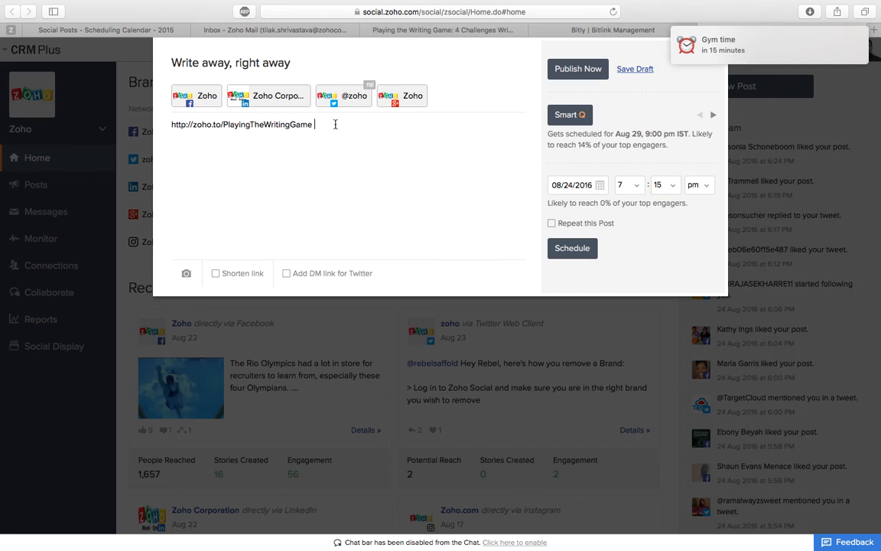
mouse_move(156, 67)
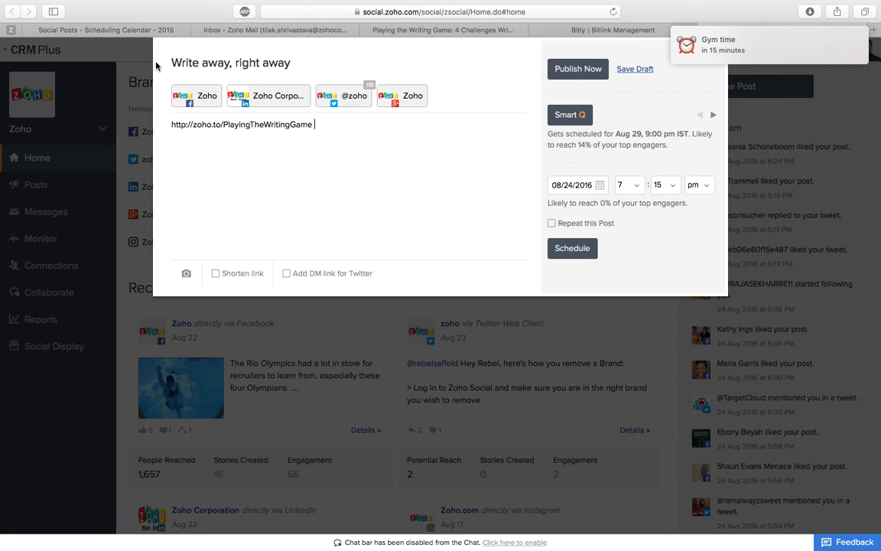
Step: Copy the blog post title into the draft and switch to the tweet-request email
left_click(442, 31)
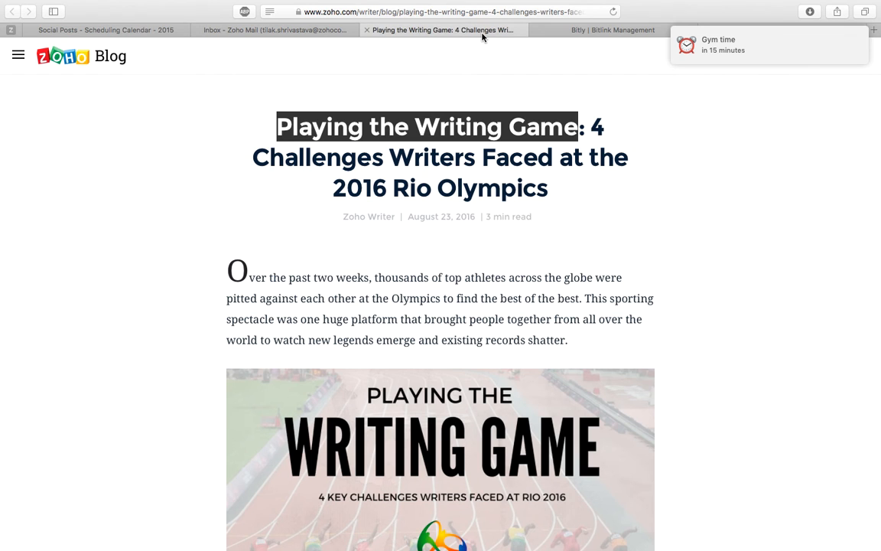
triple_click(440, 156)
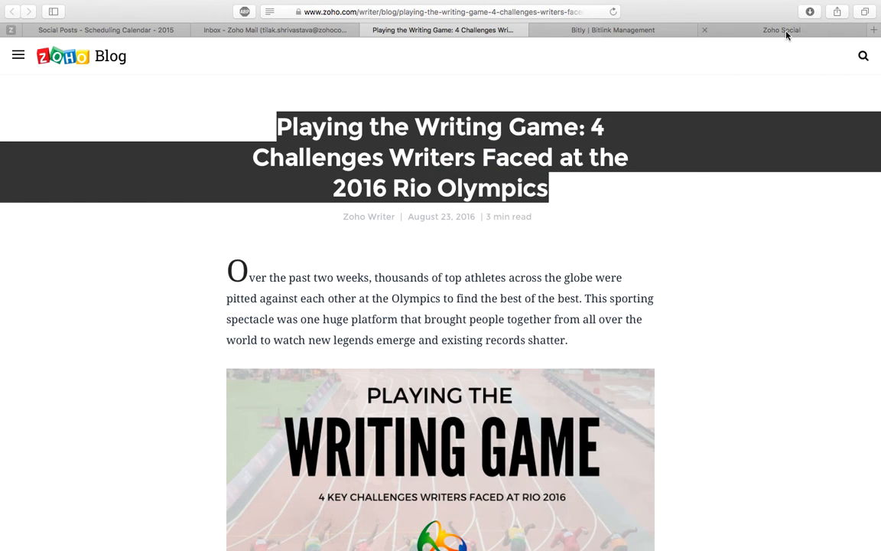
left_click(780, 30)
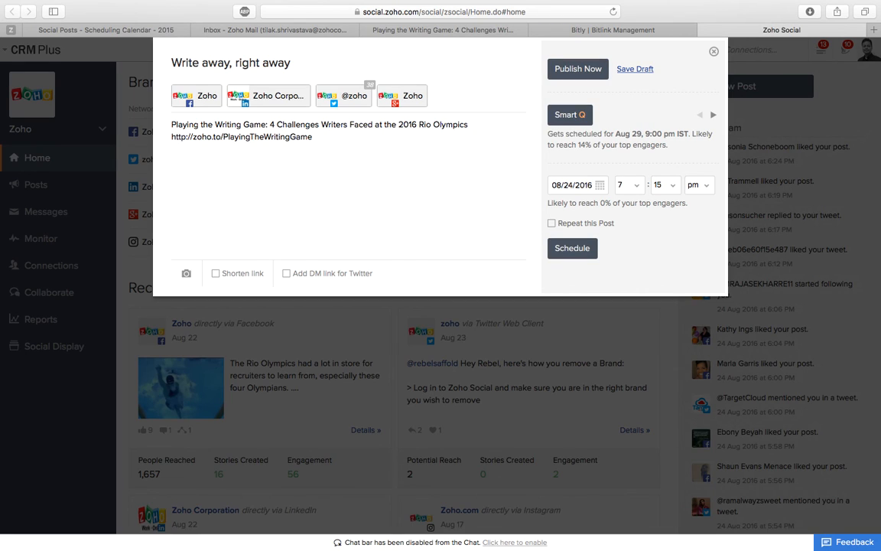
left_click(276, 30)
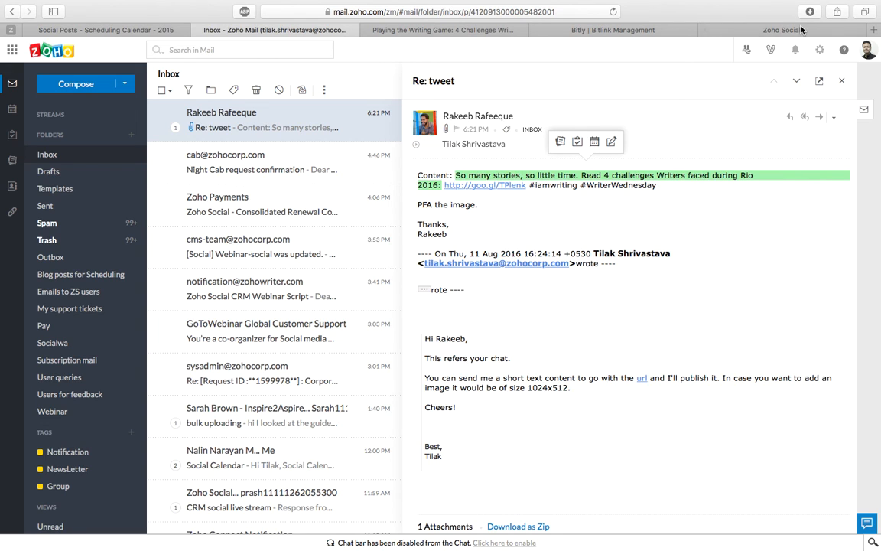
Step: Fill the post with the email's Rio 2016 blurb and add #iamwriting #WriterWednesday
left_click(781, 30)
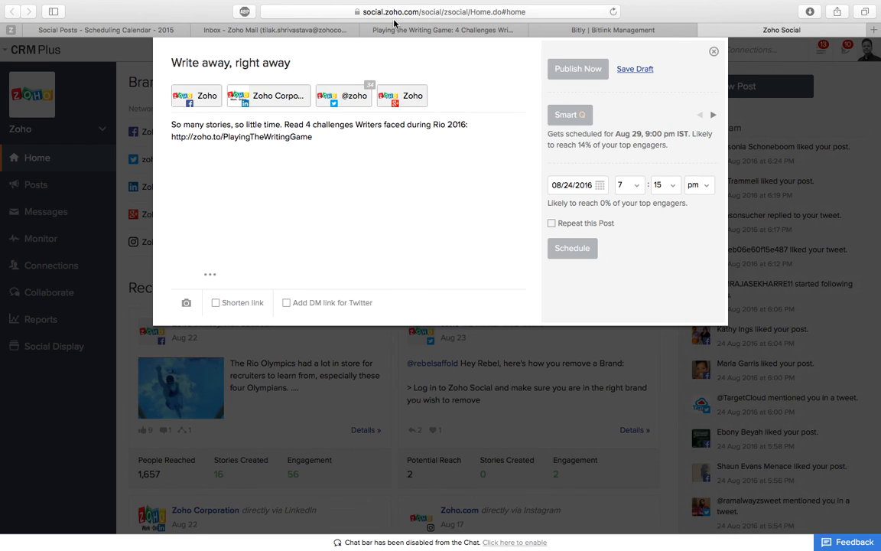
left_click(275, 29)
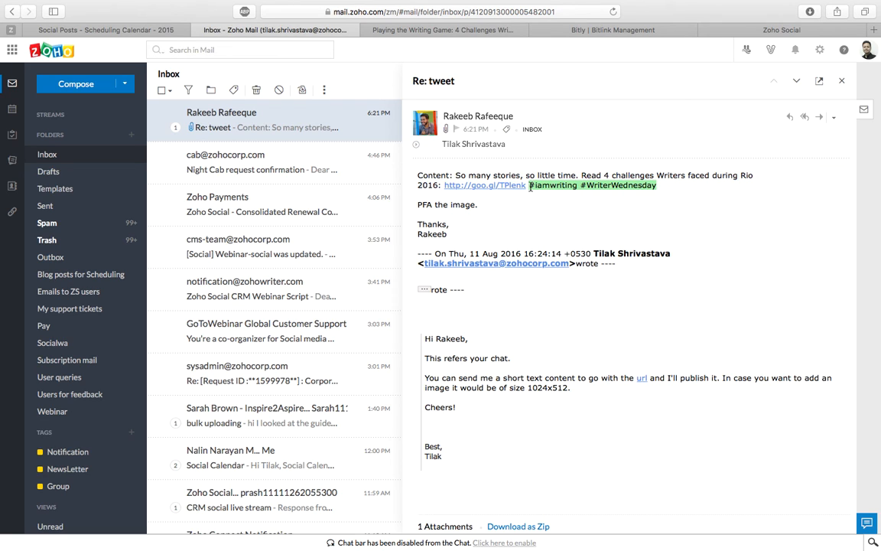
left_click(781, 31)
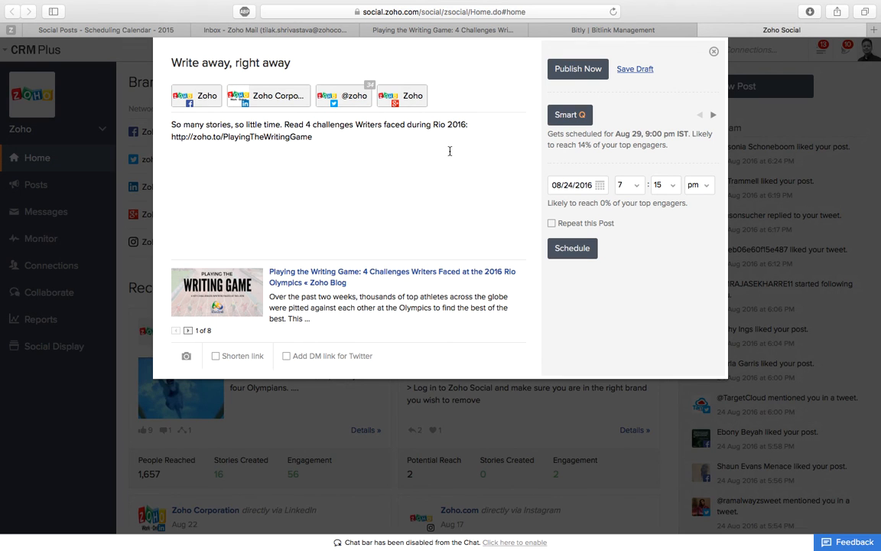
type("#iamwriting #WriterWednesday")
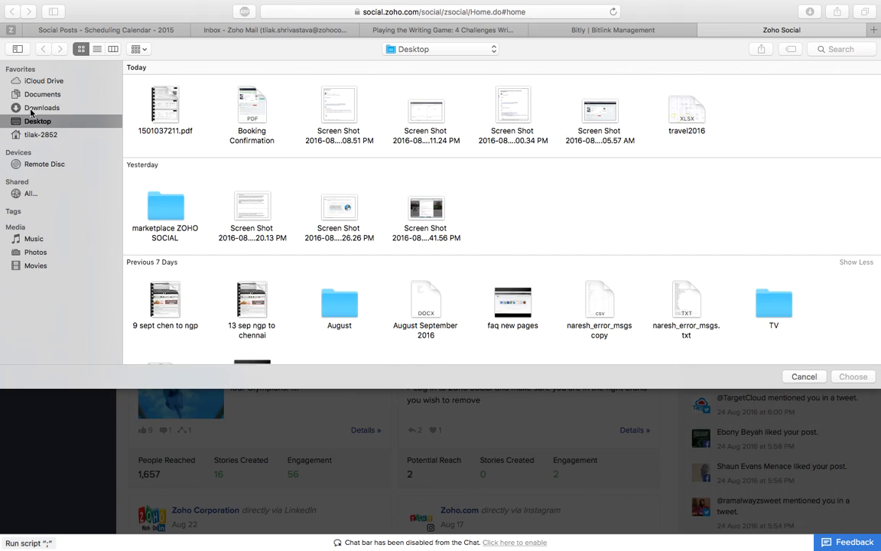
Step: Attach the Writing Game image from Downloads and select the Twitter profile
left_click(42, 107)
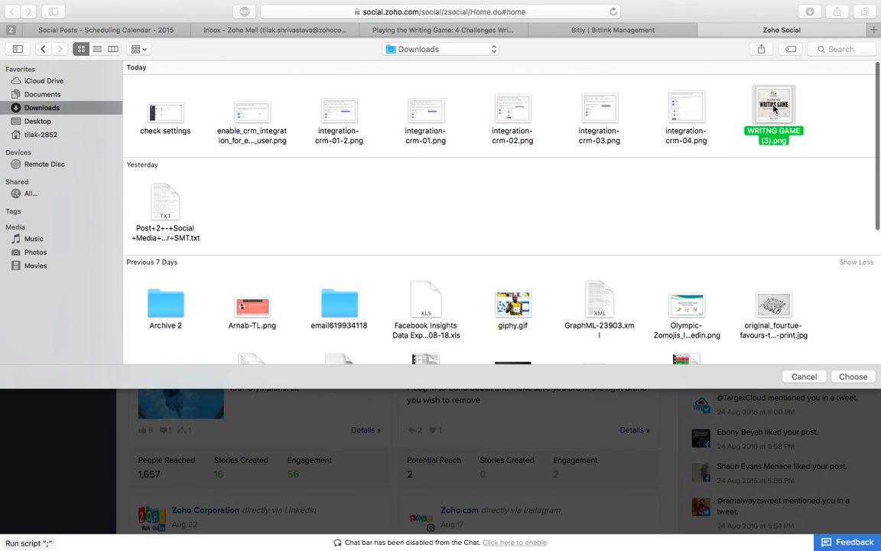
left_click(853, 376)
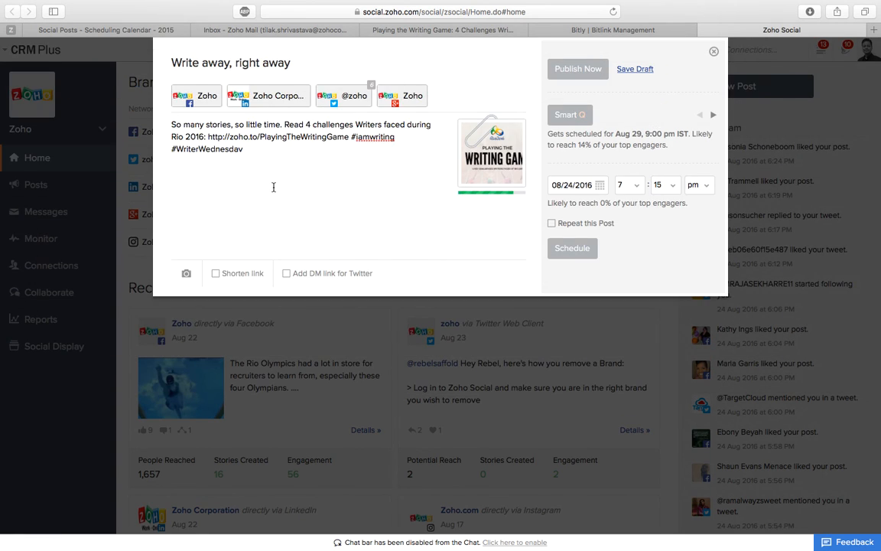
left_click(343, 95)
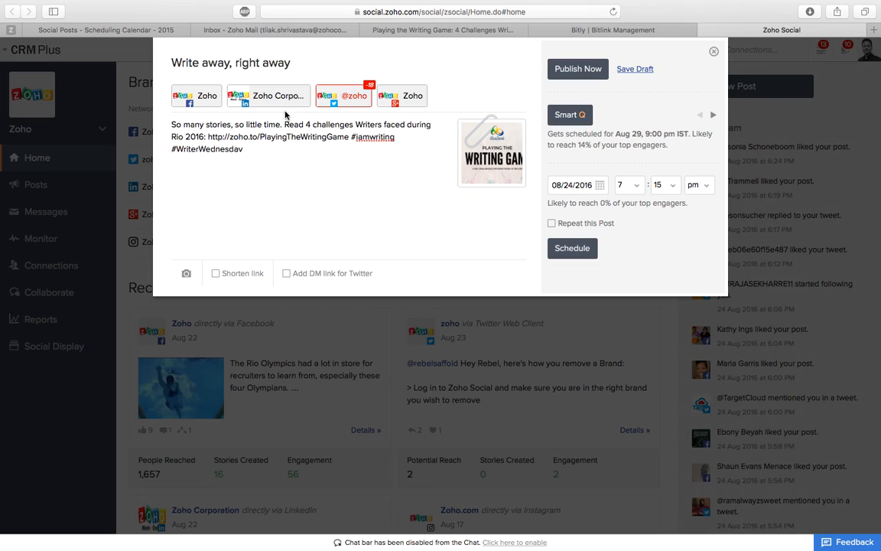
mouse_move(405, 130)
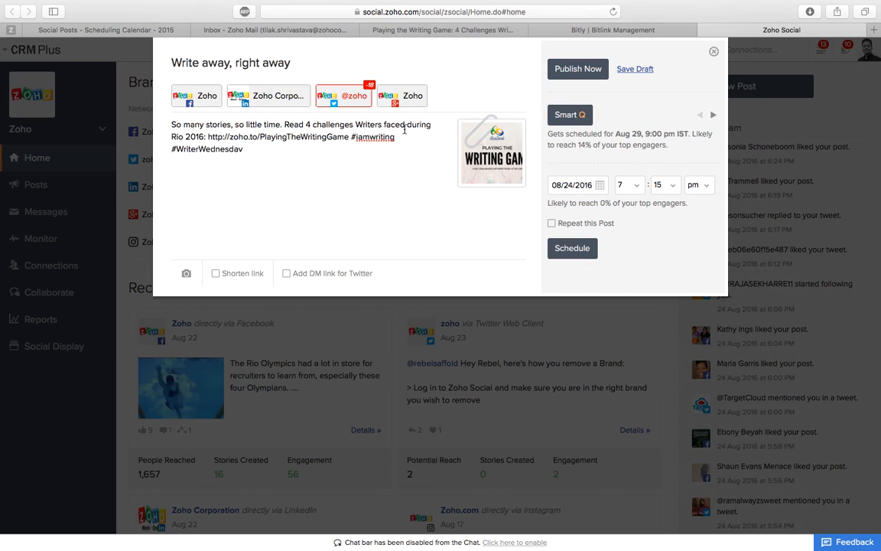
mouse_move(202, 152)
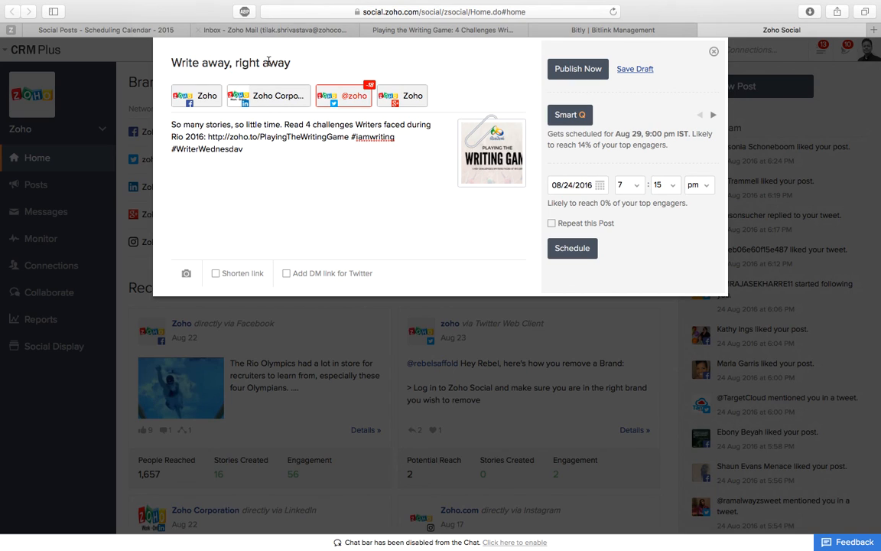
mouse_move(277, 94)
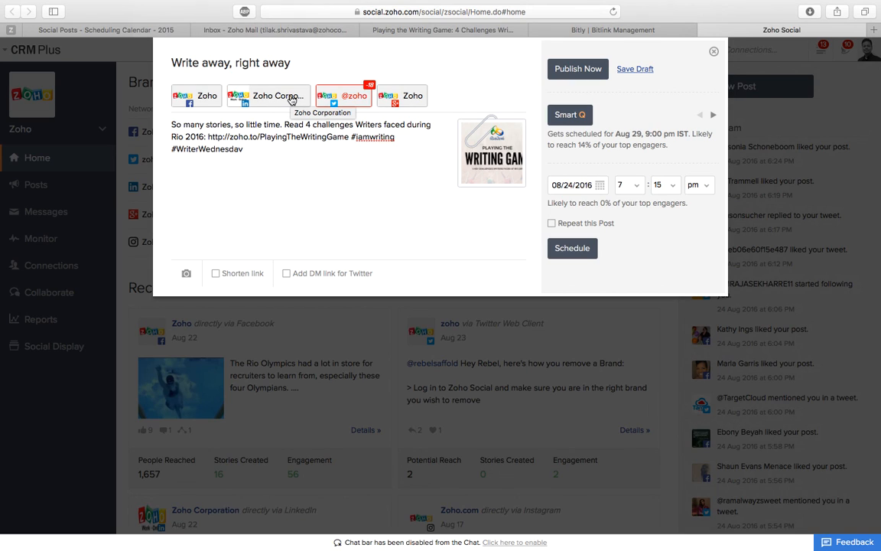
left_click(268, 95)
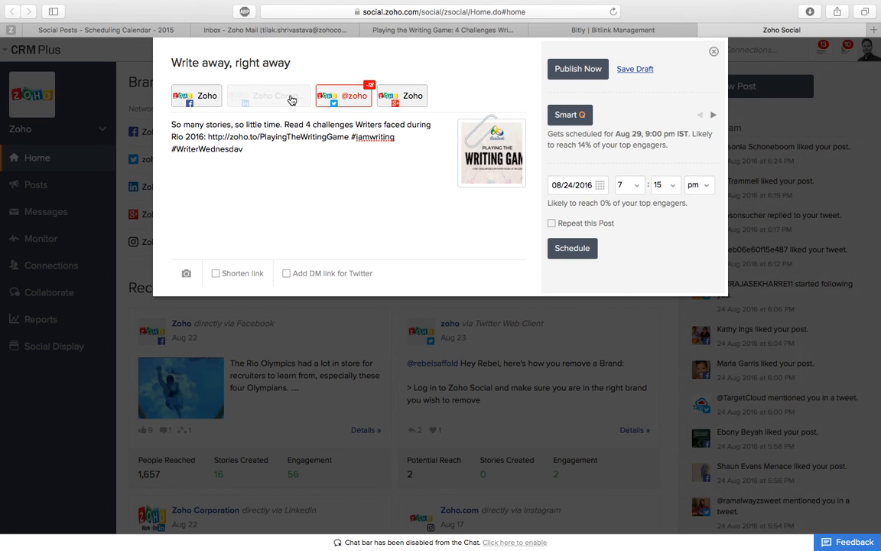
mouse_move(373, 102)
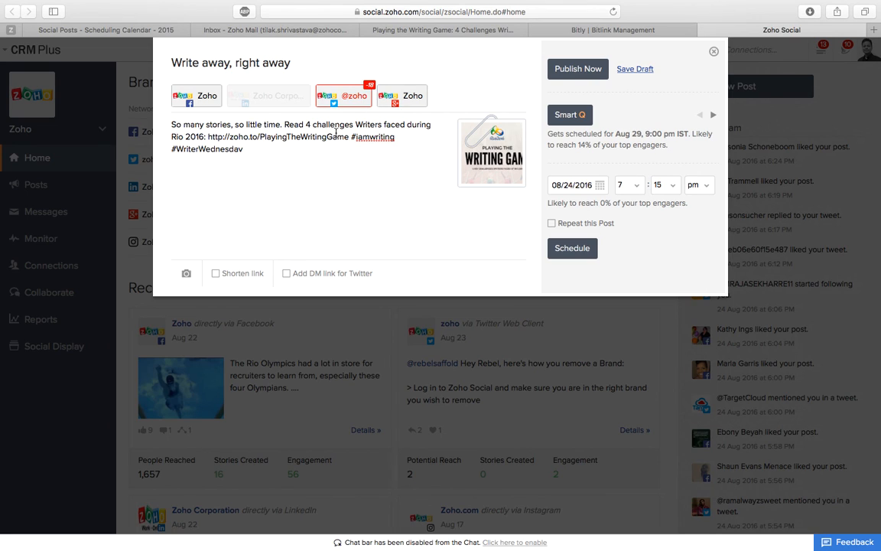
left_click(343, 95)
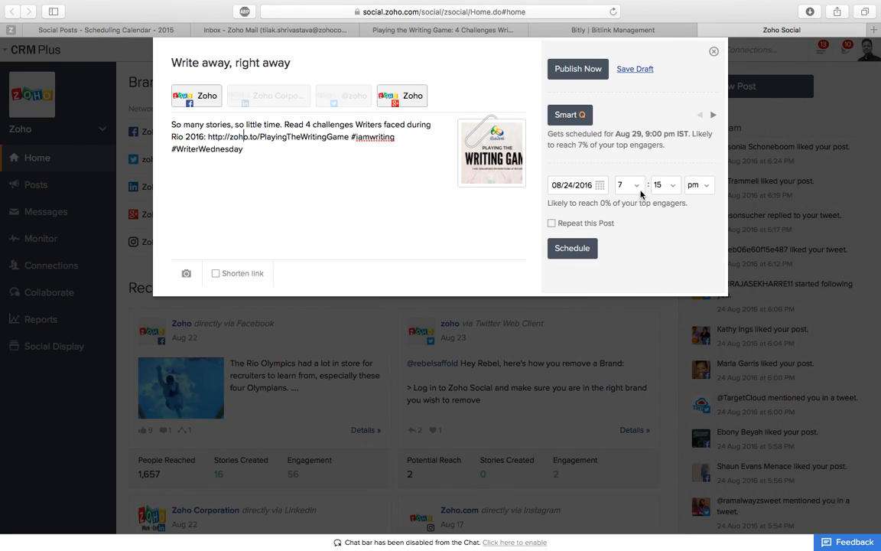
Step: Set the post time minutes to 00 and schedule it for 7:00 pm on 08/24/2016
left_click(660, 184)
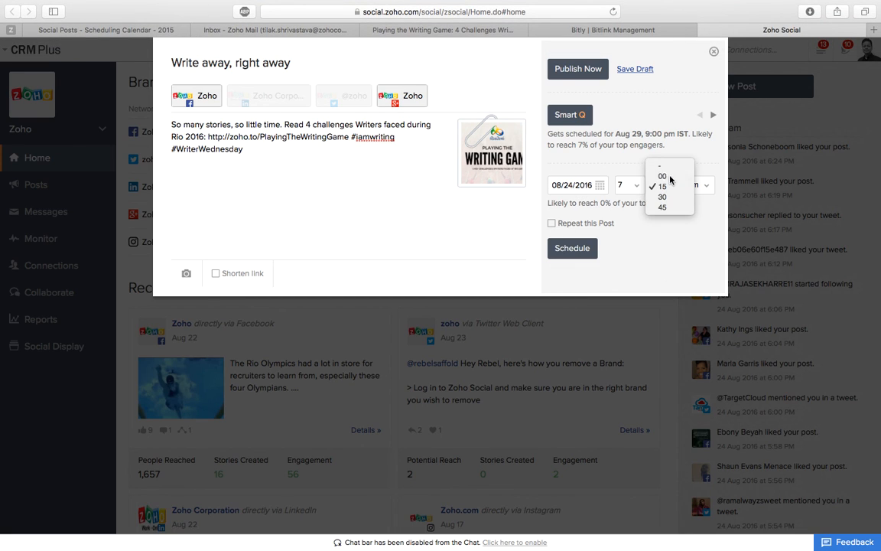
left_click(661, 176)
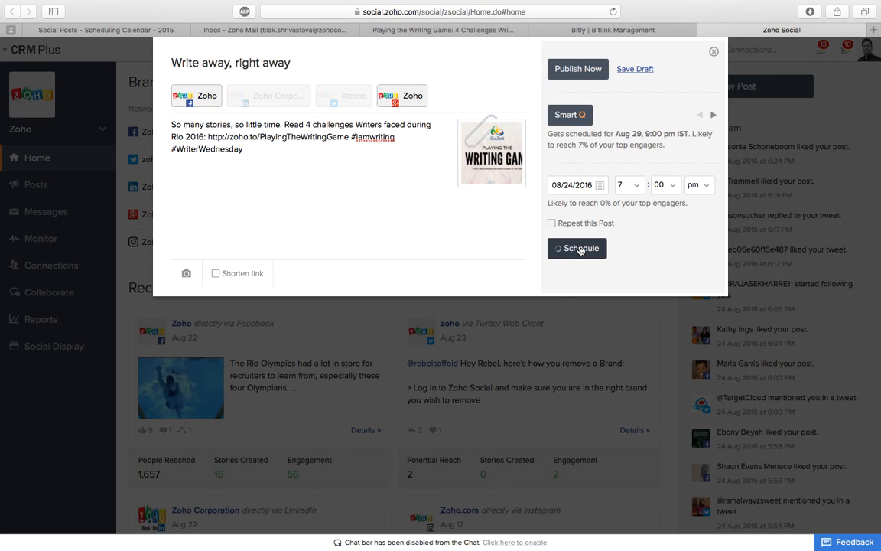
left_click(578, 248)
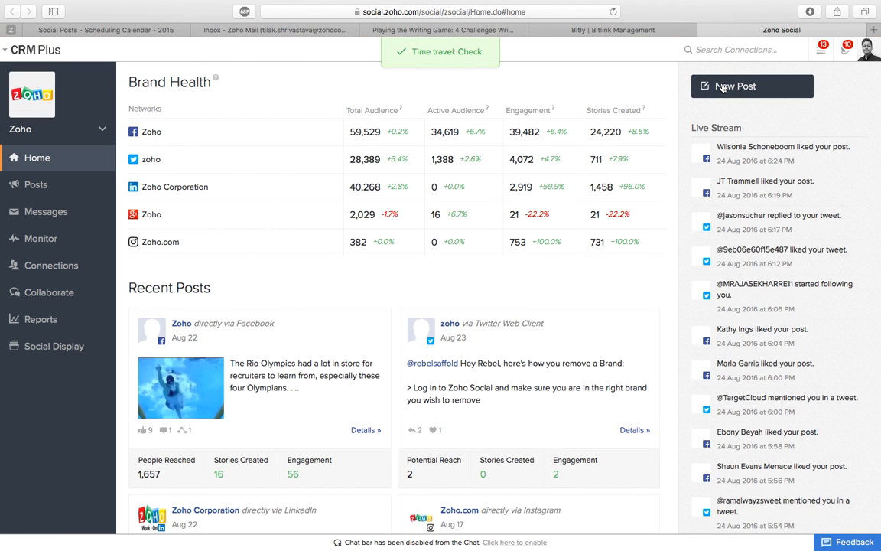
left_click(753, 86)
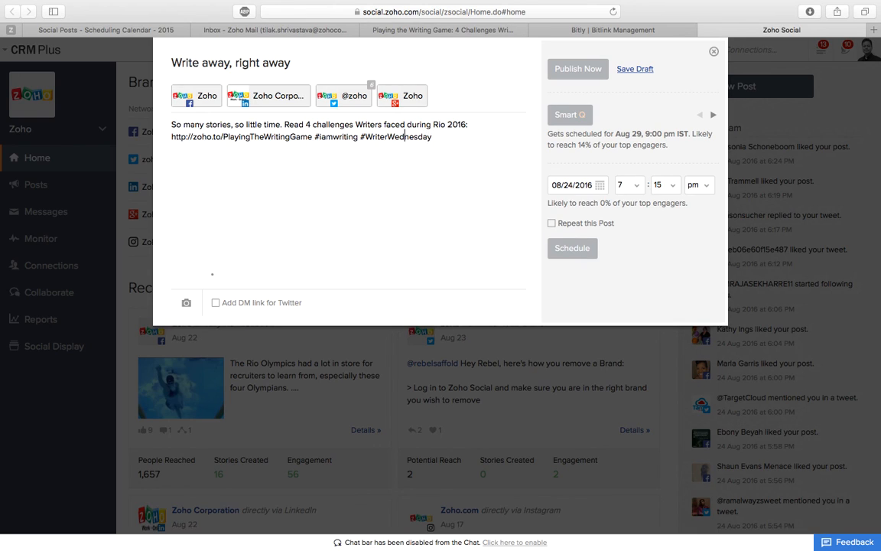
double_click(337, 136)
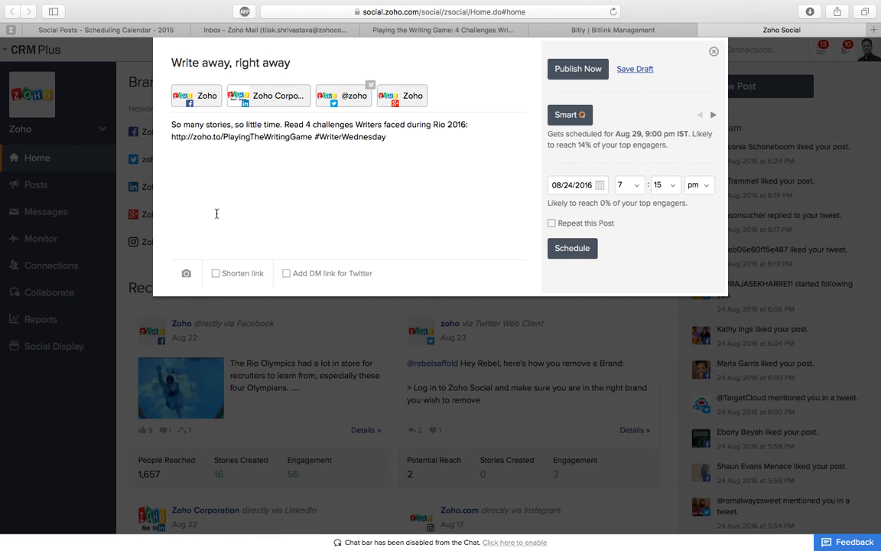
left_click(187, 272)
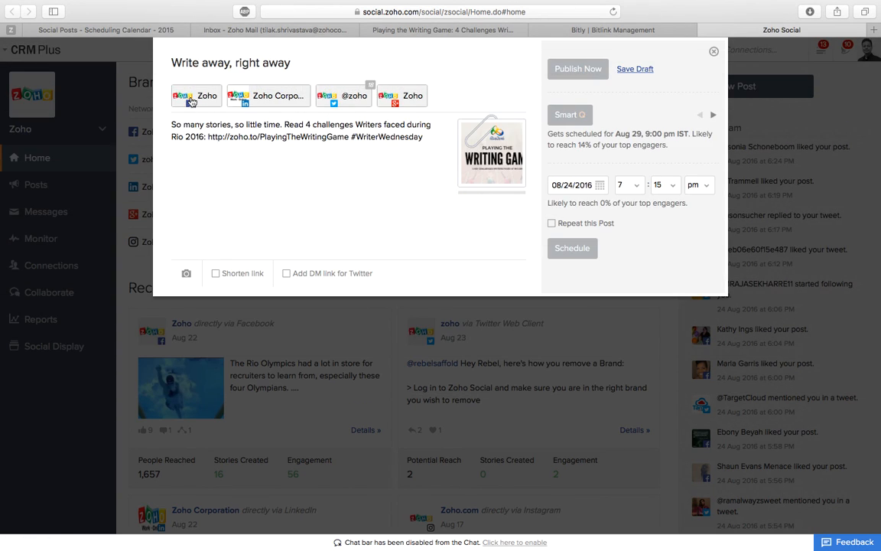
left_click(343, 95)
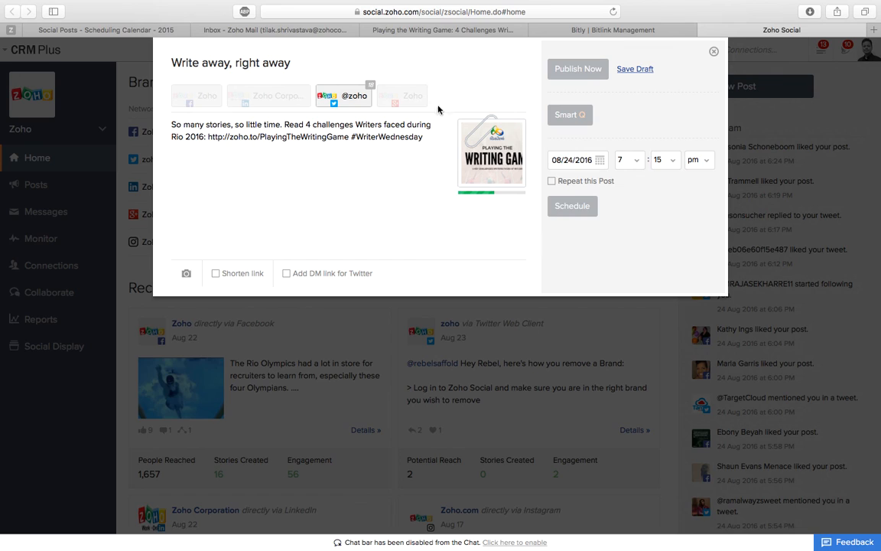
Step: Delete #WriterWednesday from the tweet text to clear the character-count warning
left_click(569, 115)
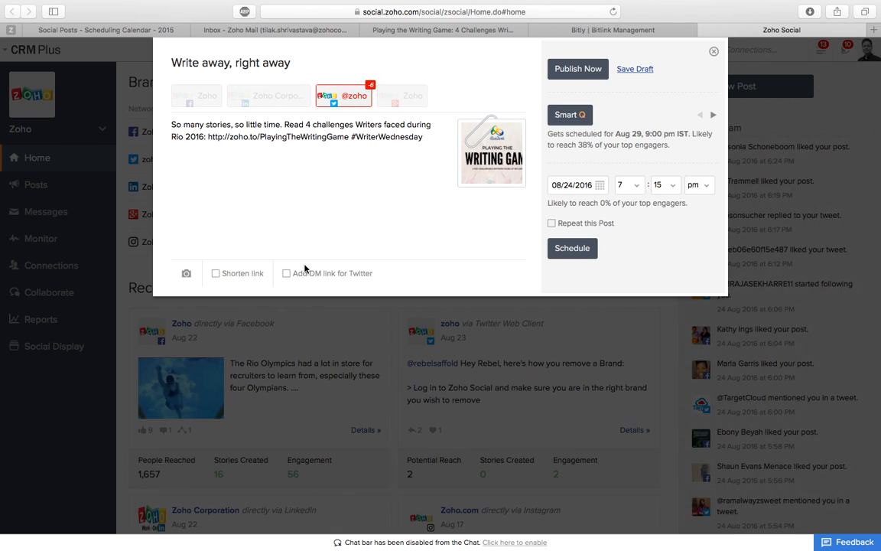
mouse_move(437, 135)
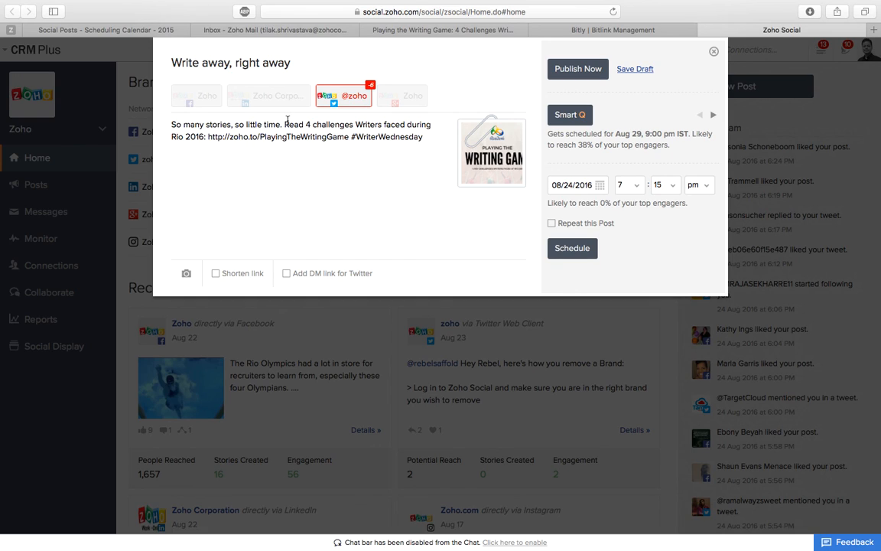
mouse_move(434, 141)
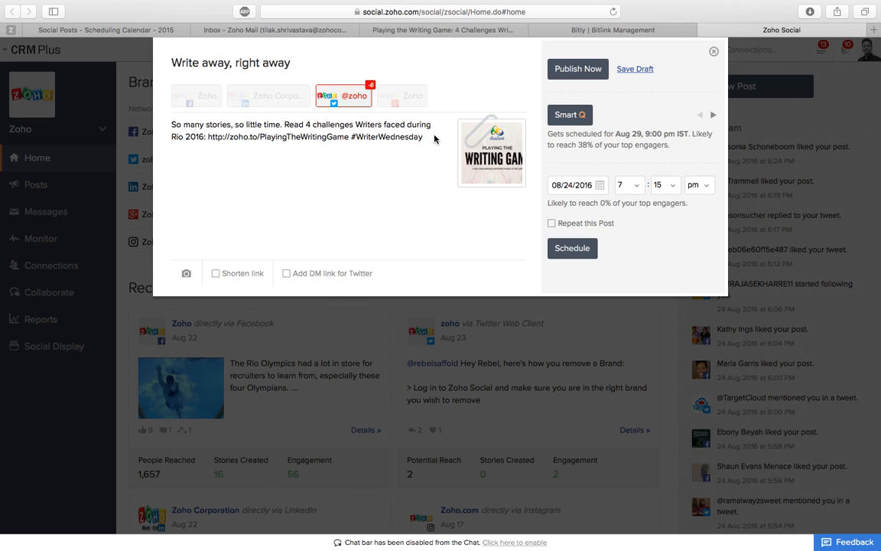
double_click(386, 136)
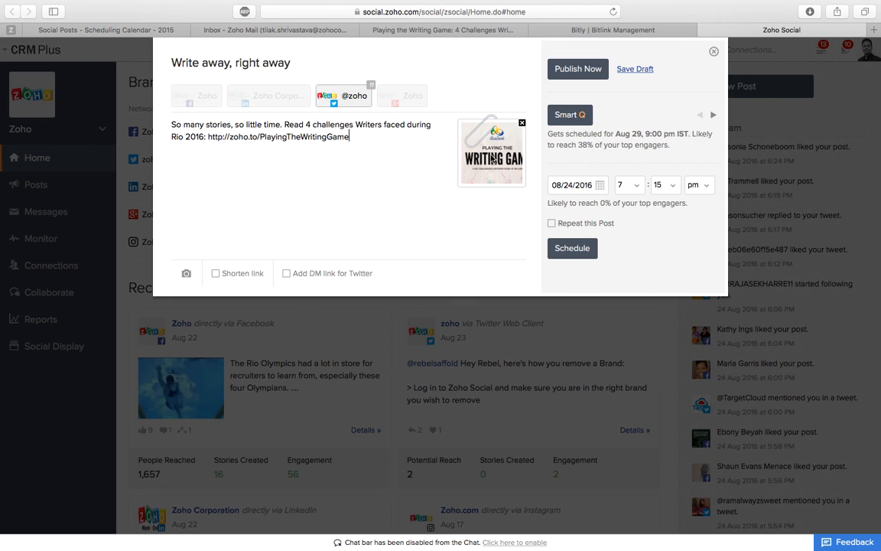
Step: Set the tweet minutes to 00 and schedule it for 7:00 pm on 08/24/2016
left_click(661, 184)
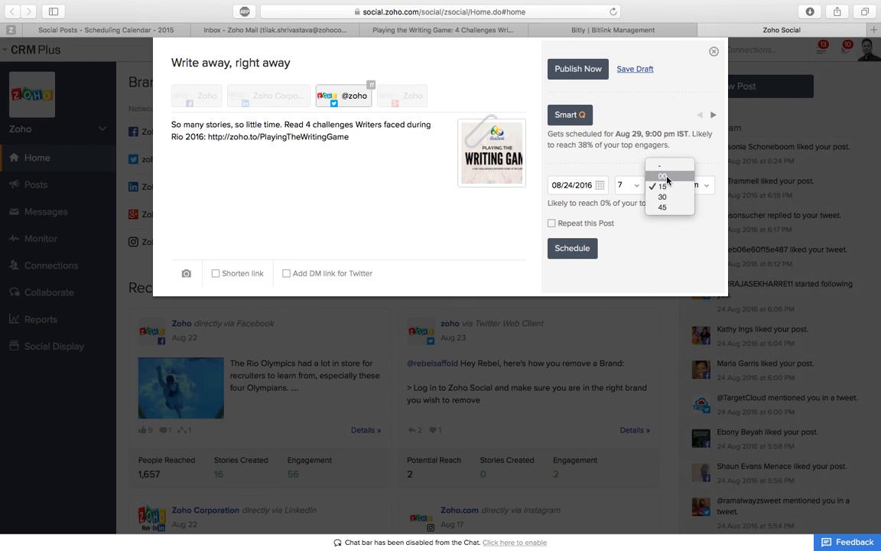
left_click(660, 176)
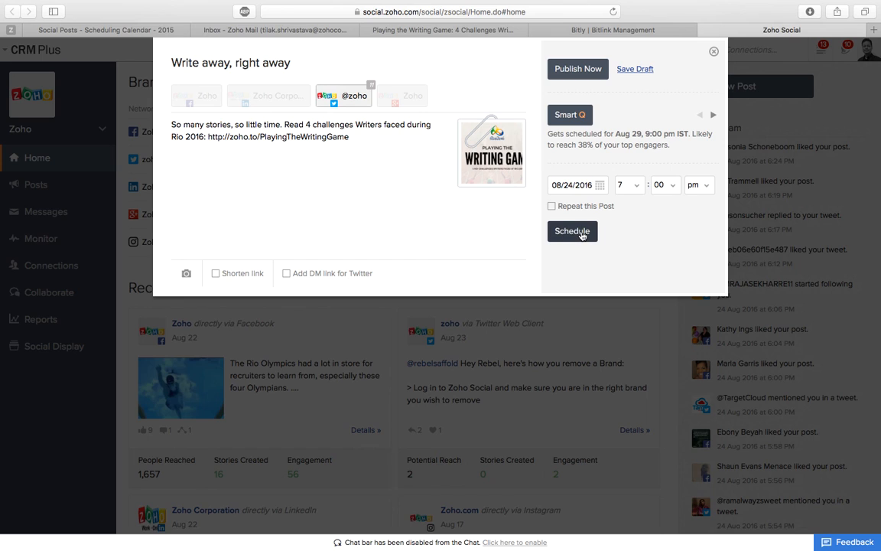
left_click(572, 231)
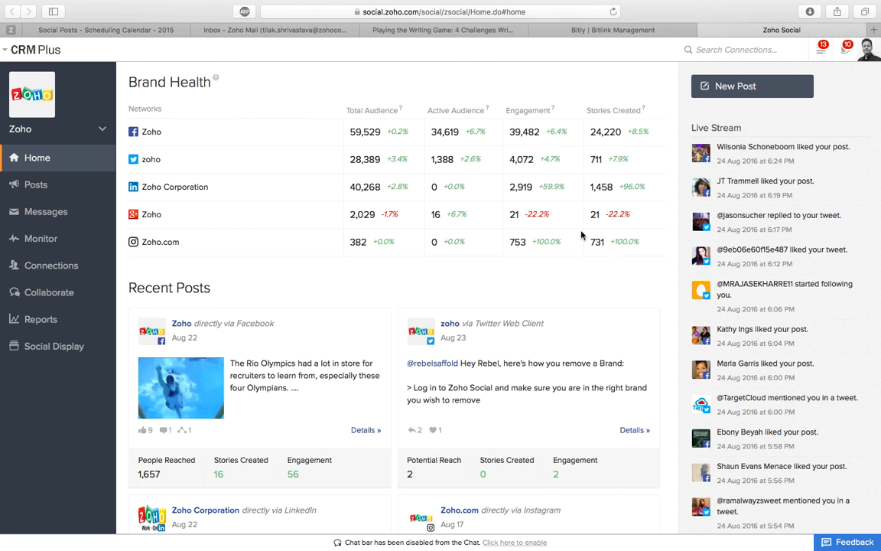
mouse_move(431, 235)
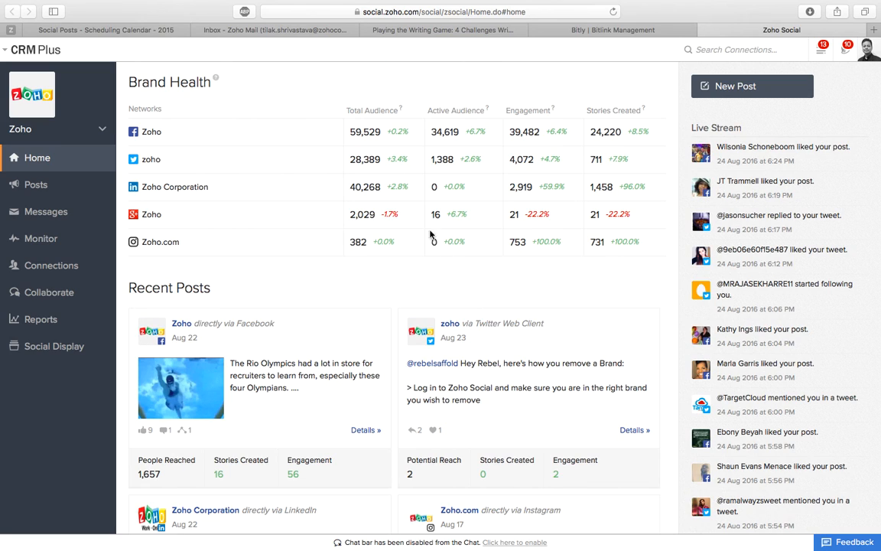
mouse_move(251, 250)
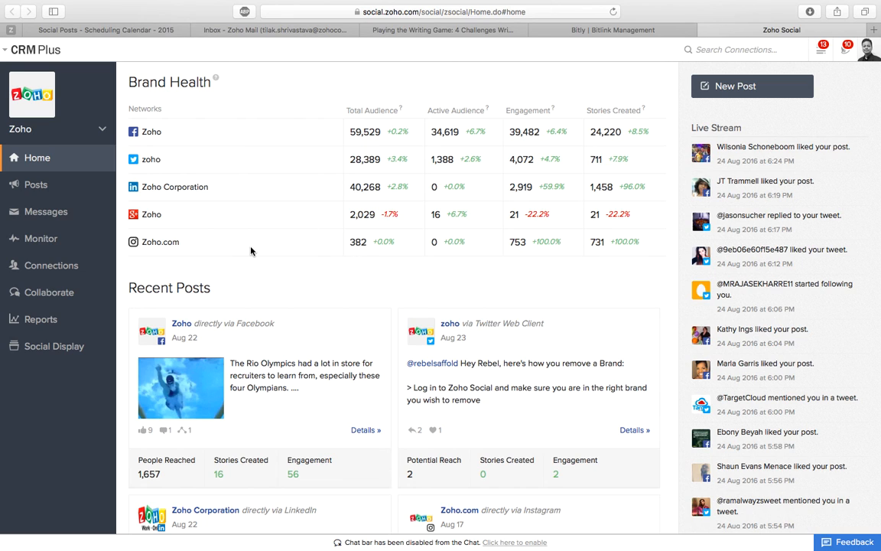
Step: Go to the Posts section and show the All Scheduled Posts list
left_click(35, 184)
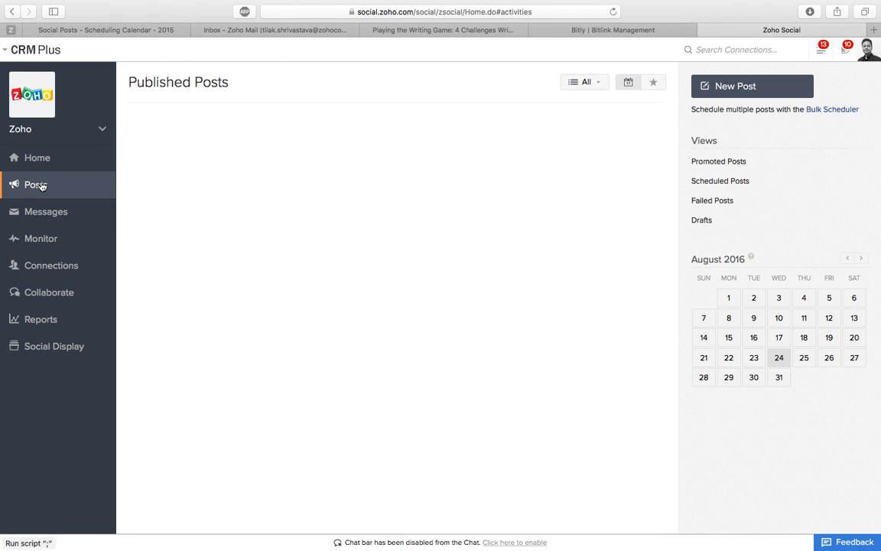
left_click(35, 184)
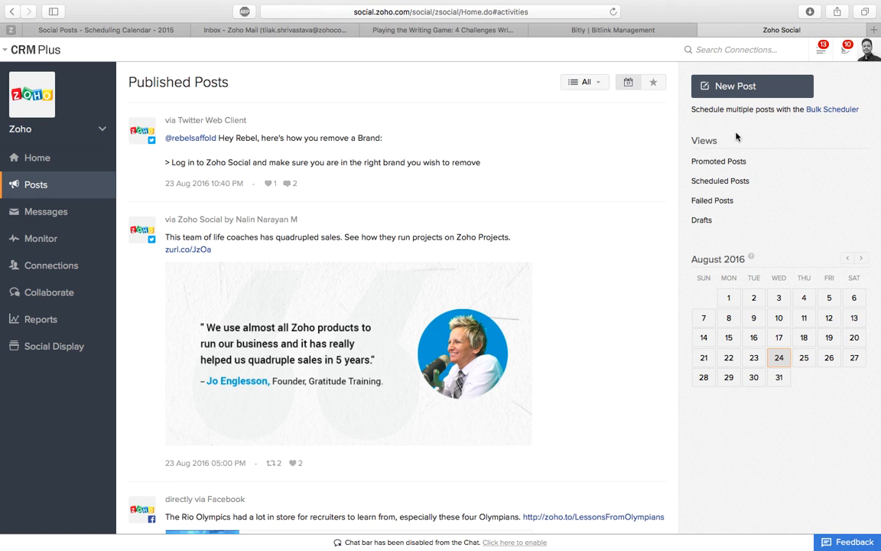
left_click(719, 181)
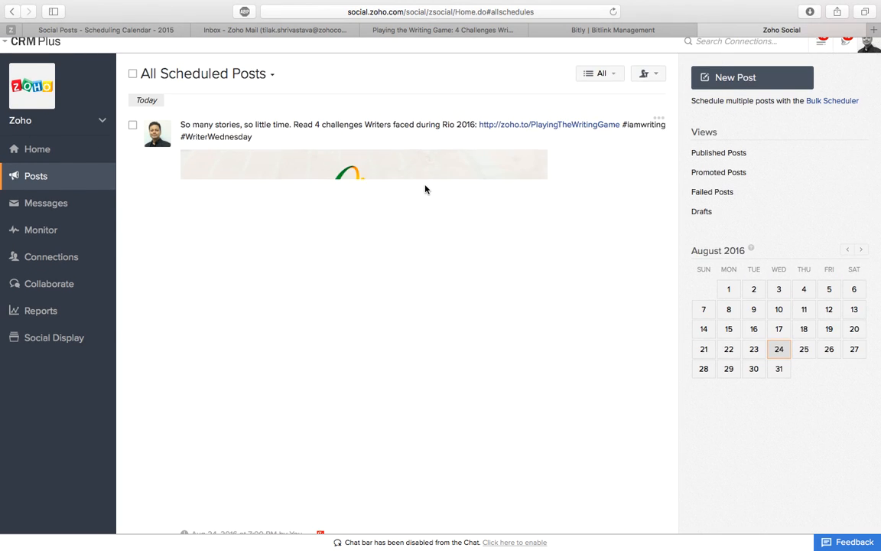
scroll("down", 3)
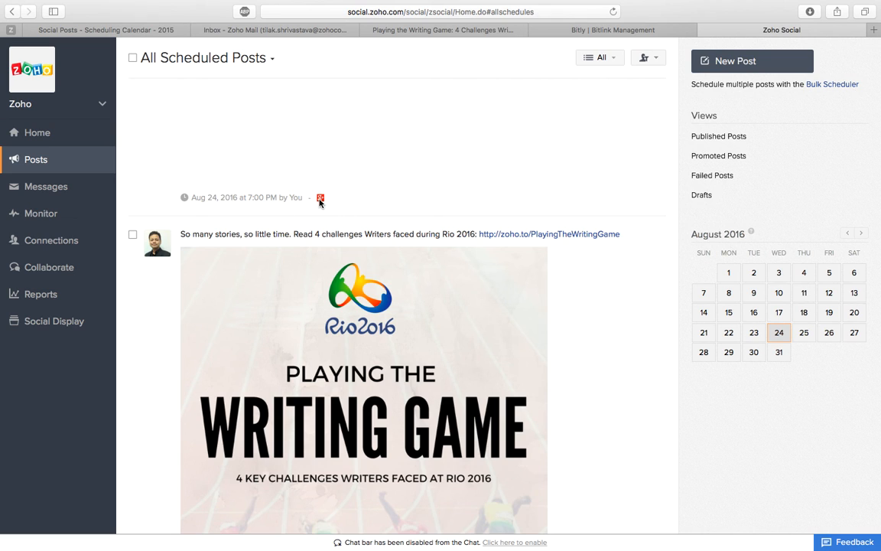
scroll("down", 3)
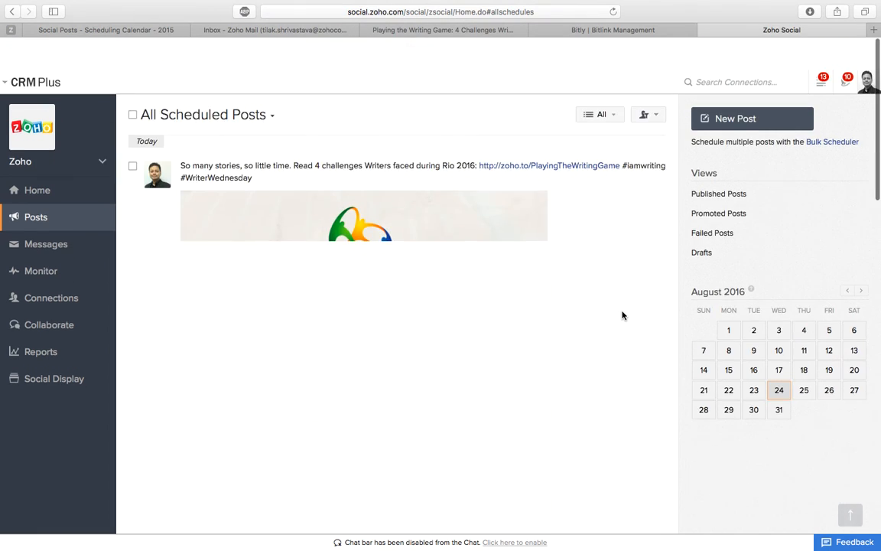
scroll("down", 3)
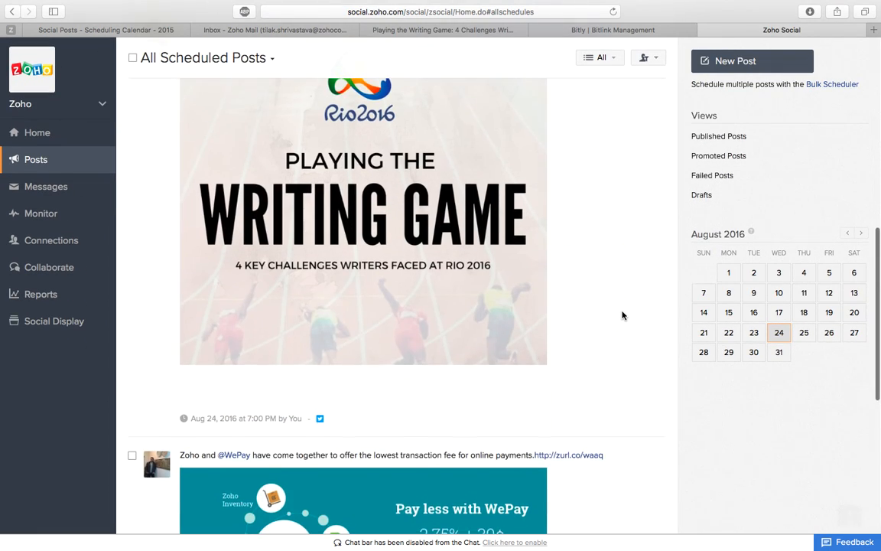